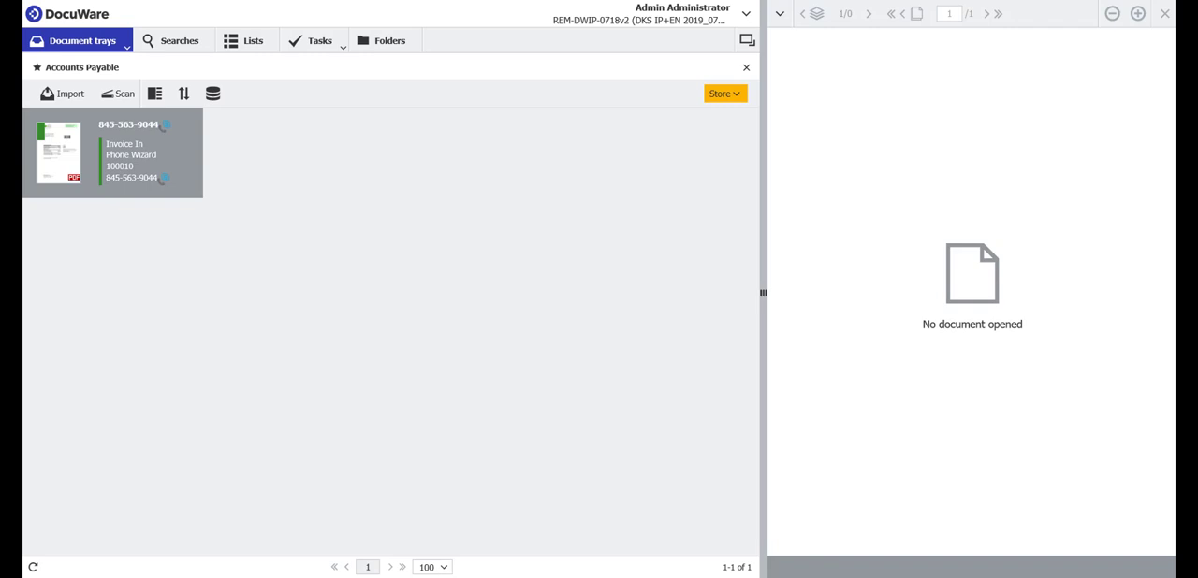
mouse_move(870, 298)
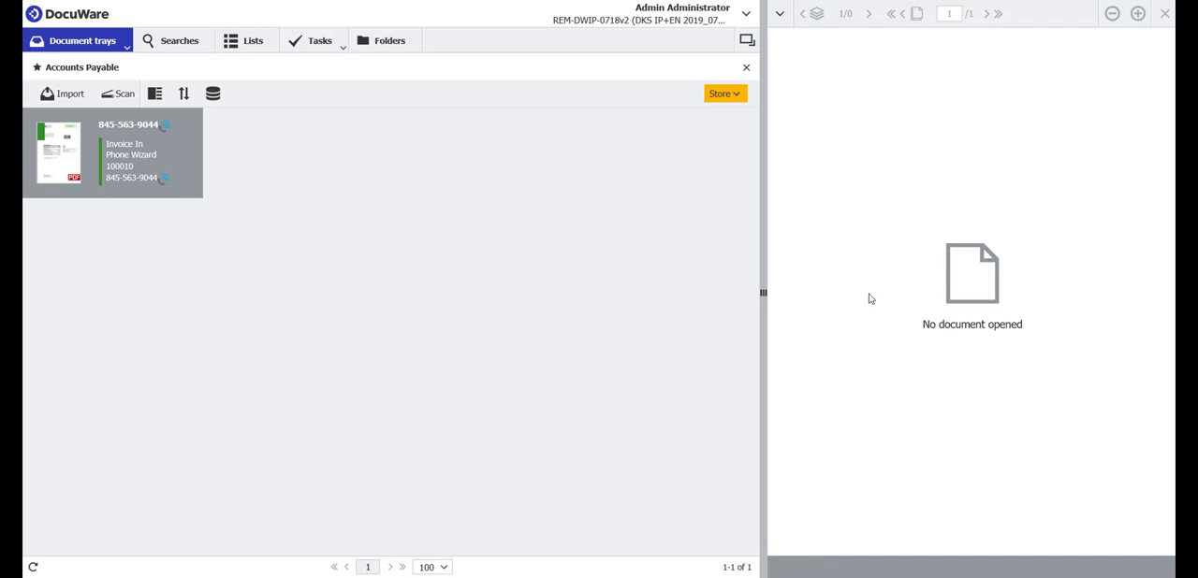
Show the available store dialogs for the invoice waiting in the Accounts Payable tray.
left_click(723, 93)
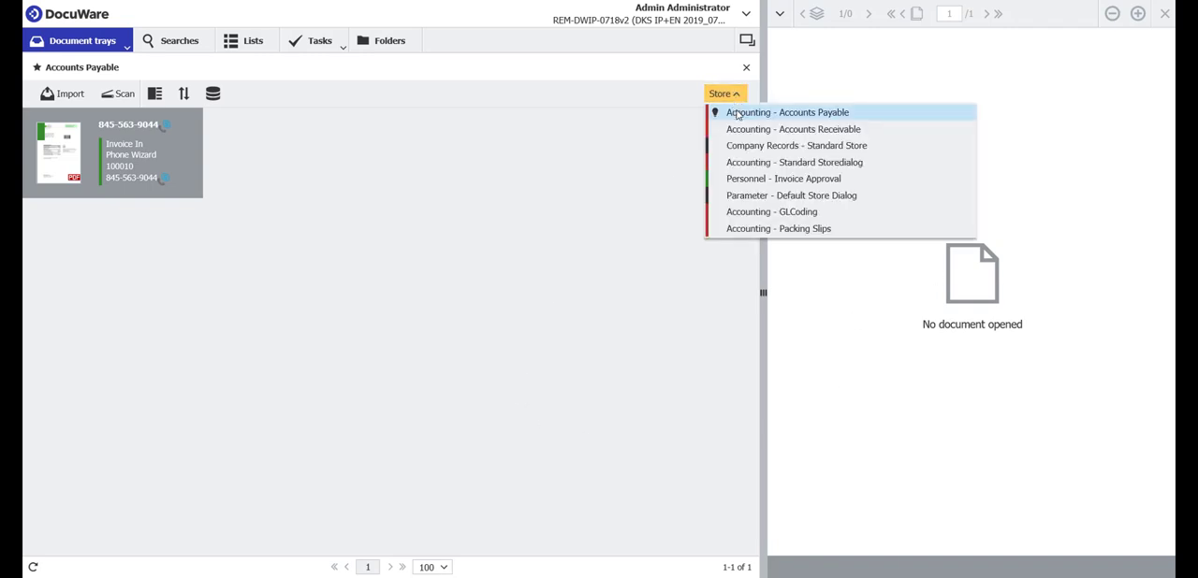
Store the Phone Wizard invoice via 'Accounting - Accounts Payable' with its index fields filled.
left_click(786, 113)
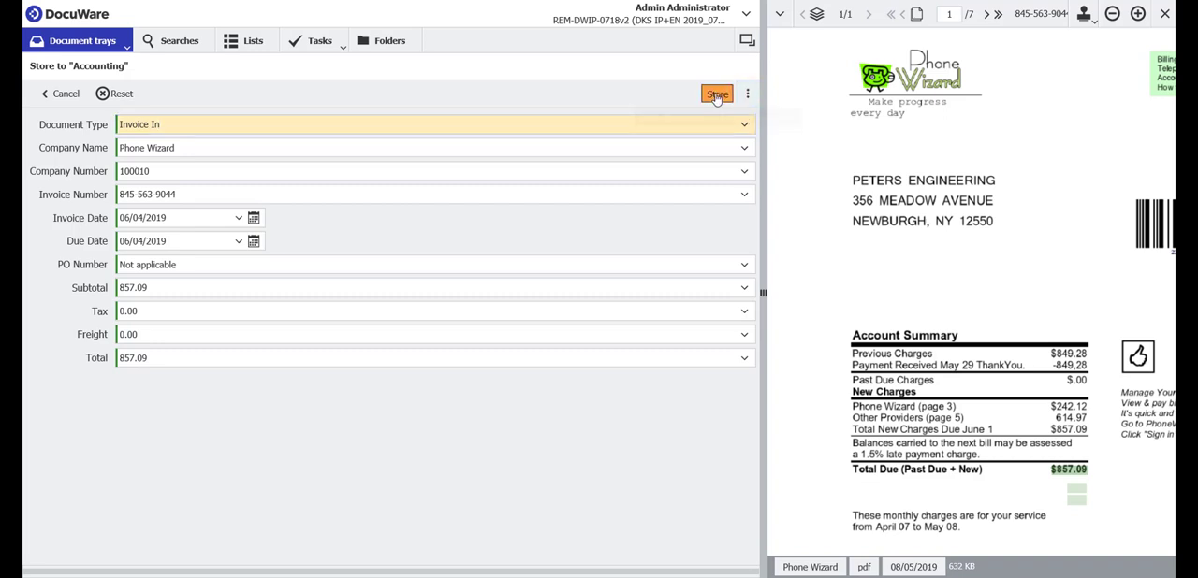
left_click(715, 93)
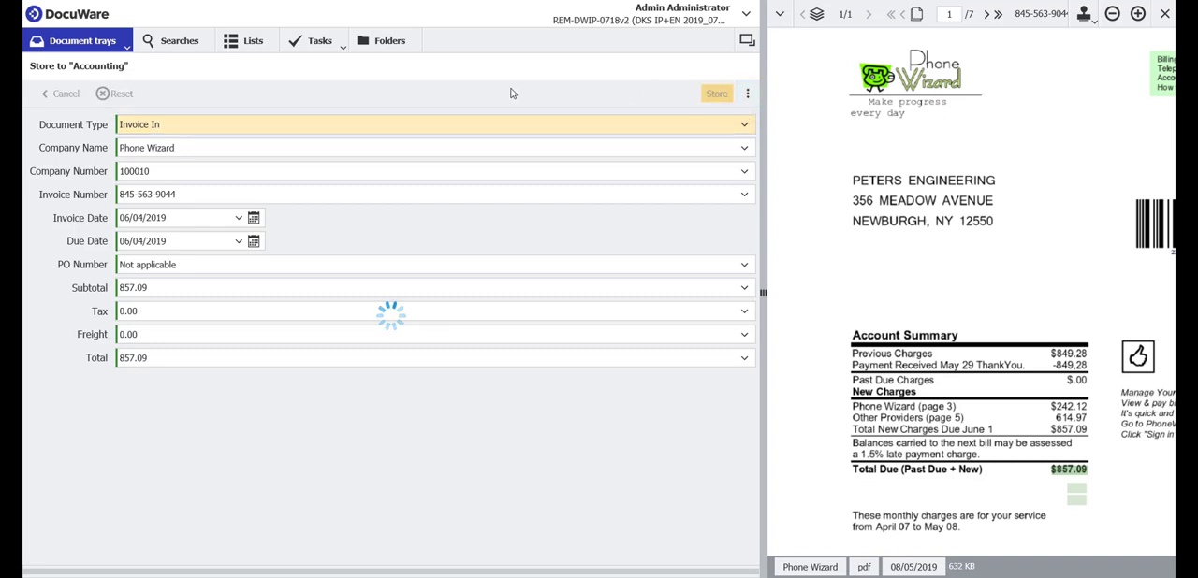
left_click(716, 93)
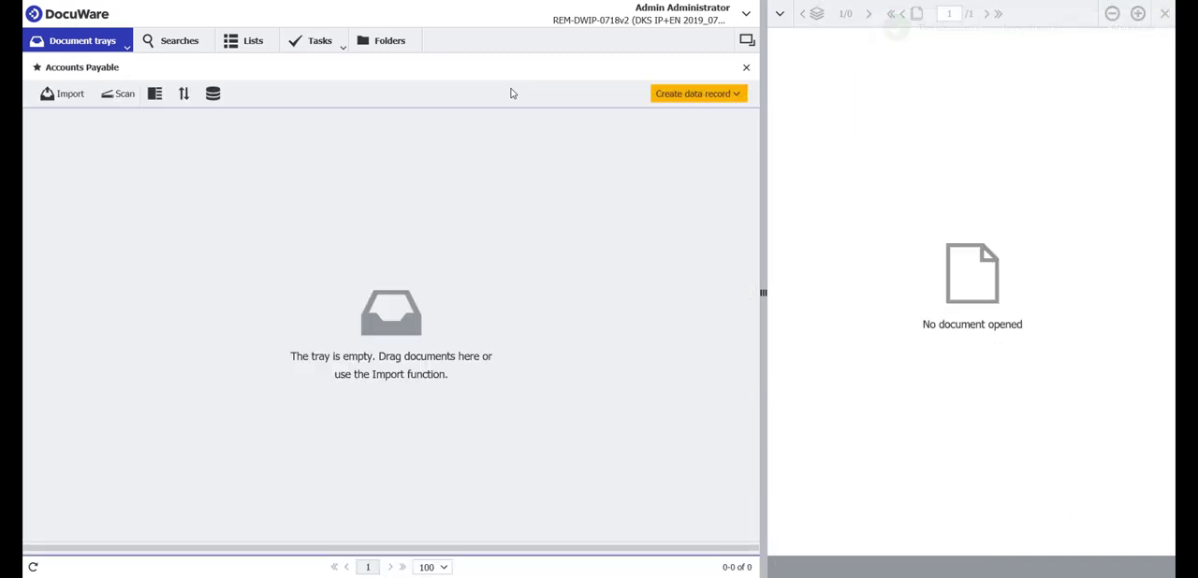
Confirm the Check Details task with 'Proceed to Assign', producing an Assign Invoice task.
left_click(319, 40)
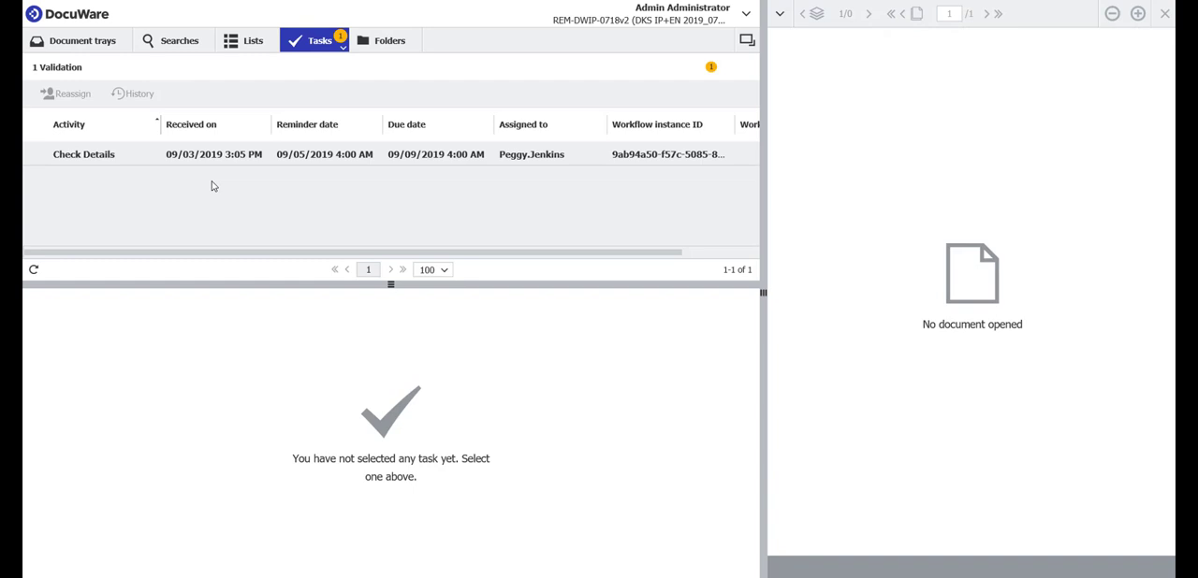
mouse_move(166, 154)
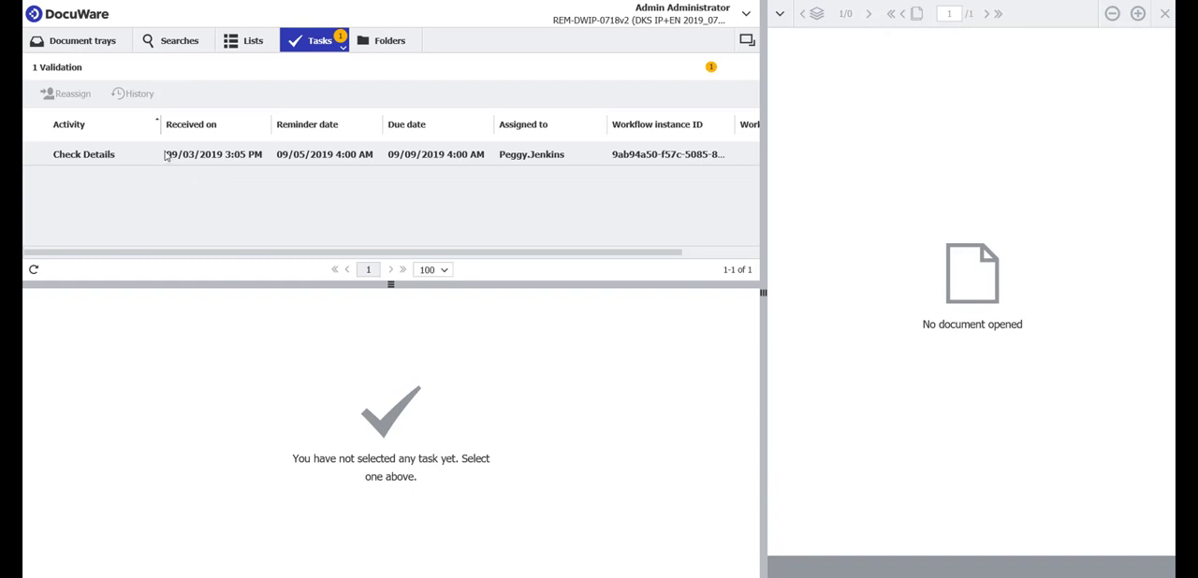
left_click(91, 153)
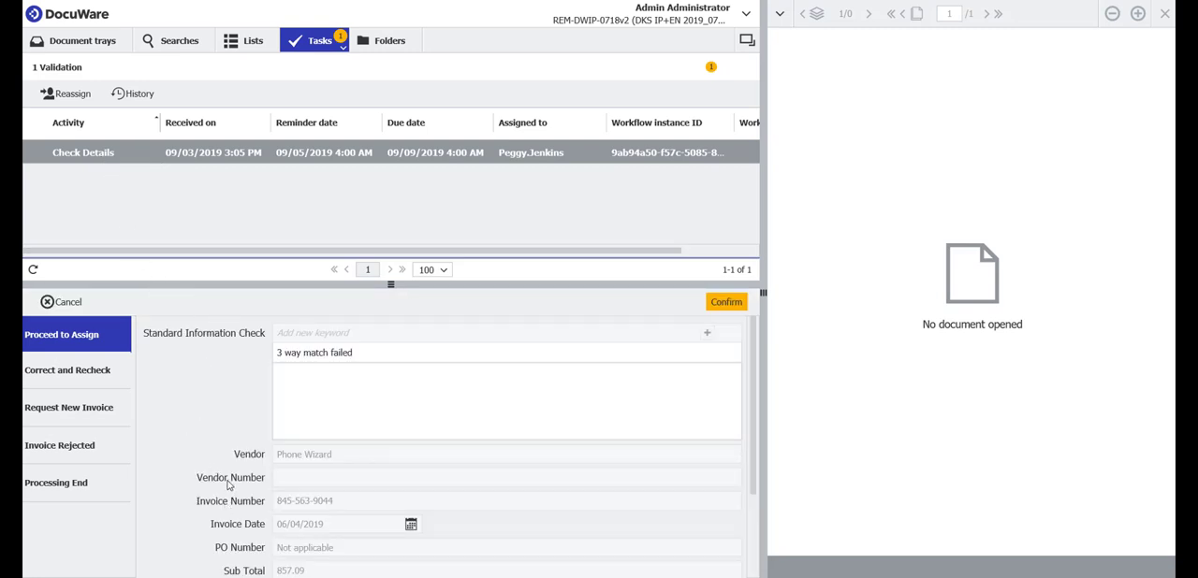
mouse_move(63, 387)
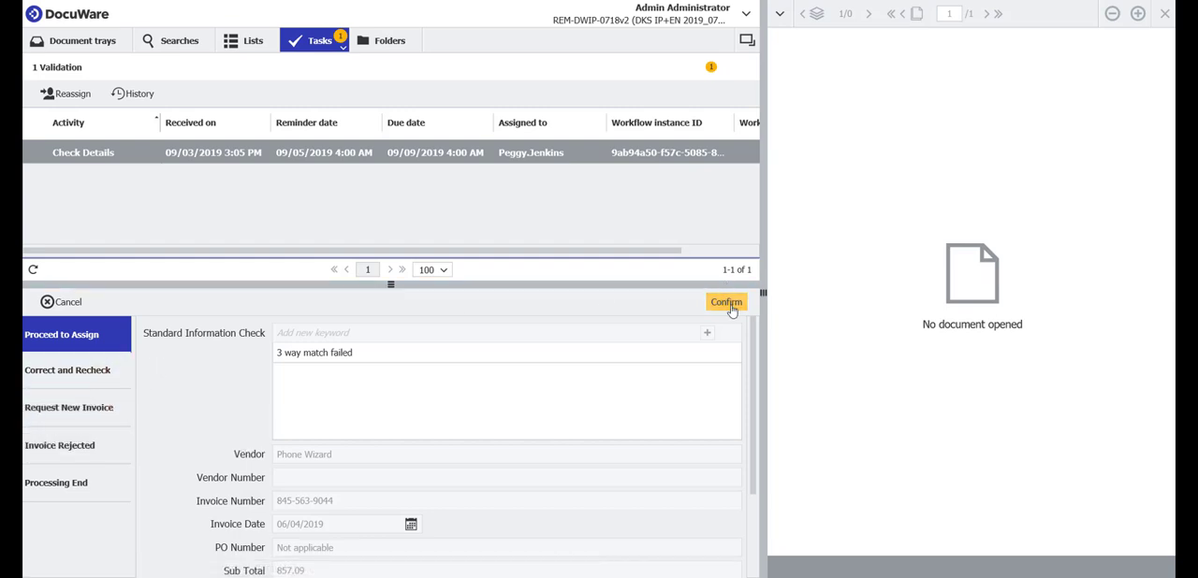
left_click(726, 301)
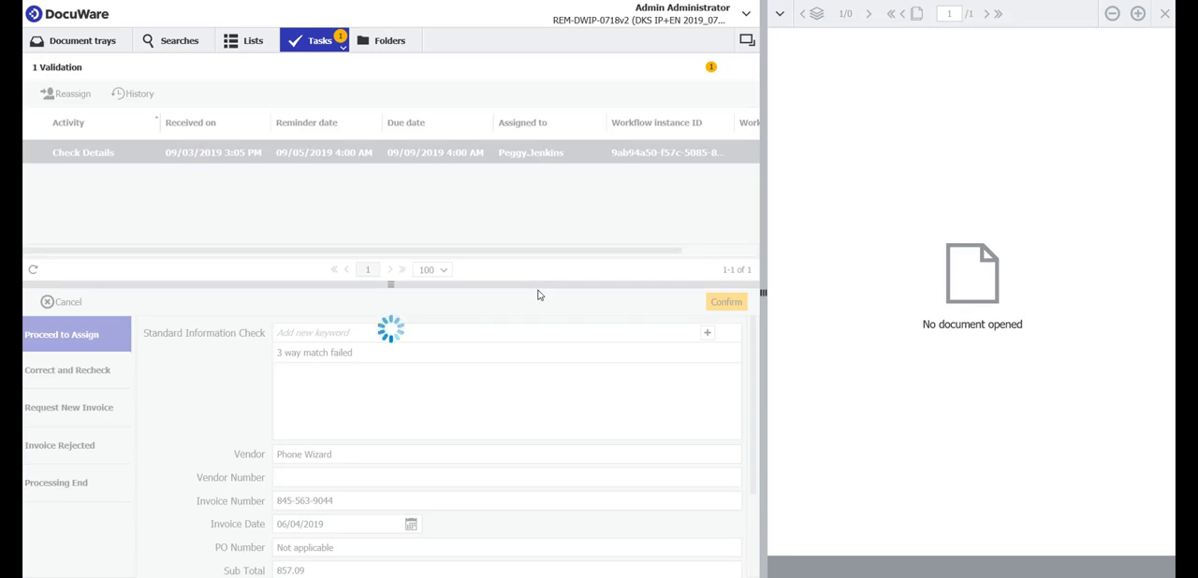
left_click(726, 301)
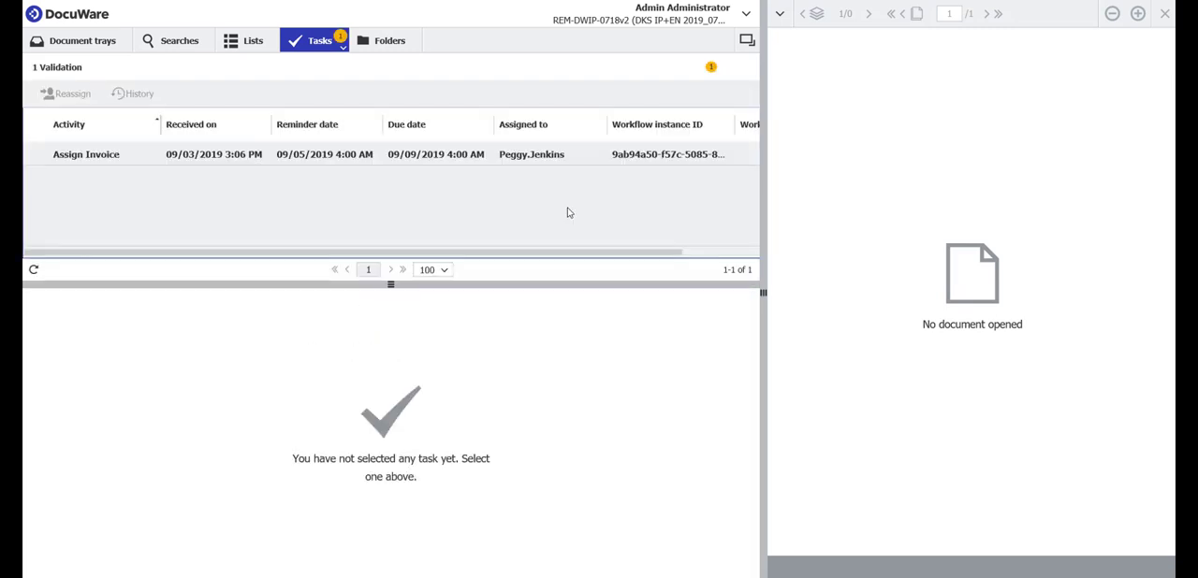
Bring up the Assign Invoice task beside the invoice and choose 'Assign to Requestor'.
left_click(89, 155)
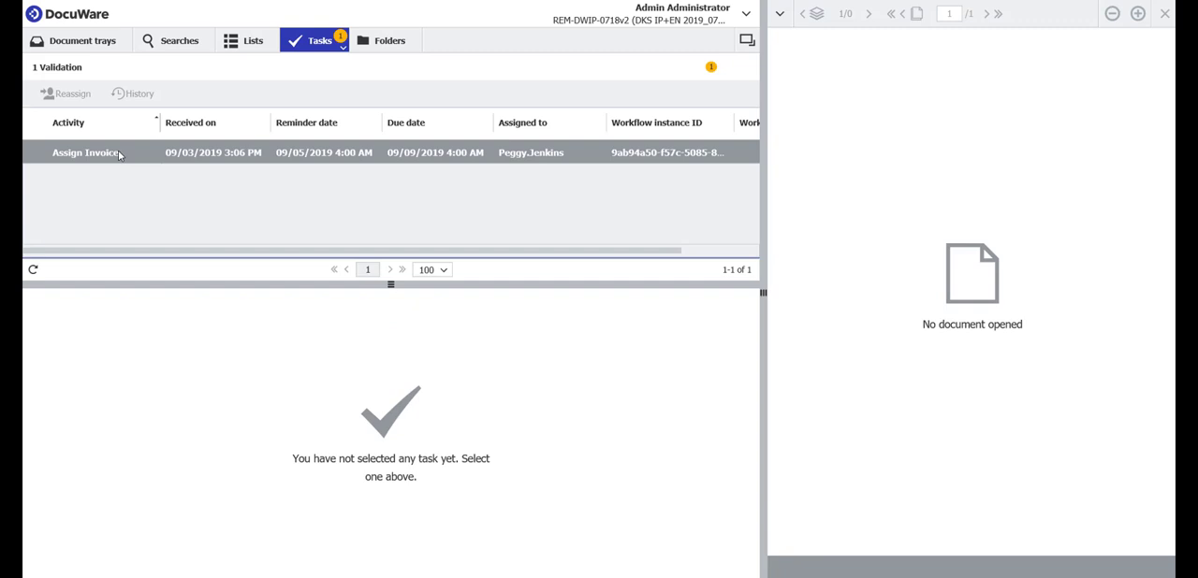
left_click(84, 152)
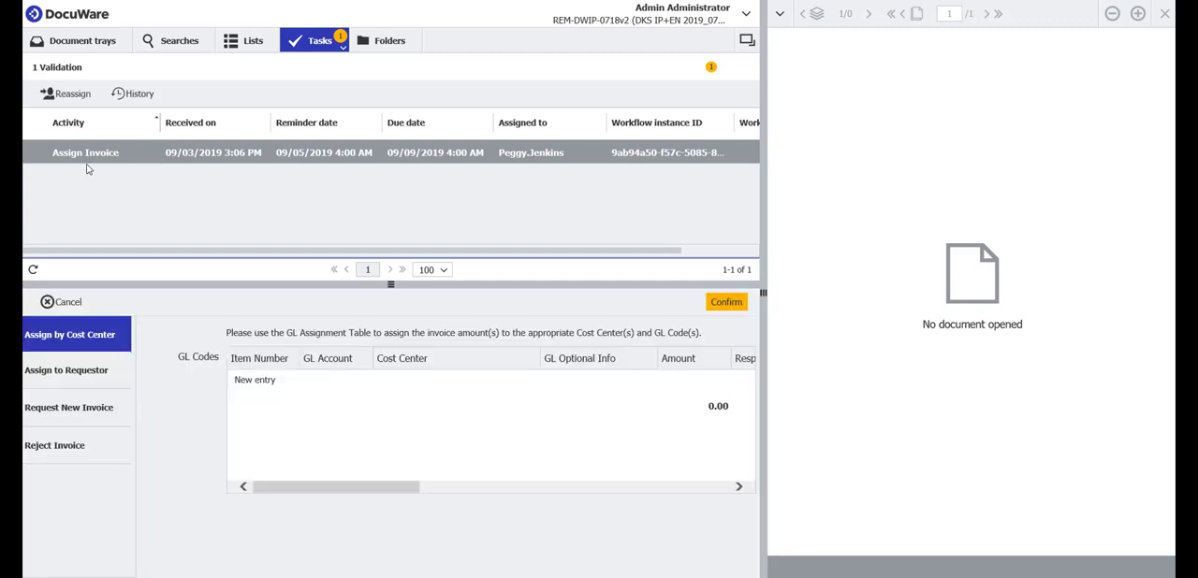
mouse_move(163, 183)
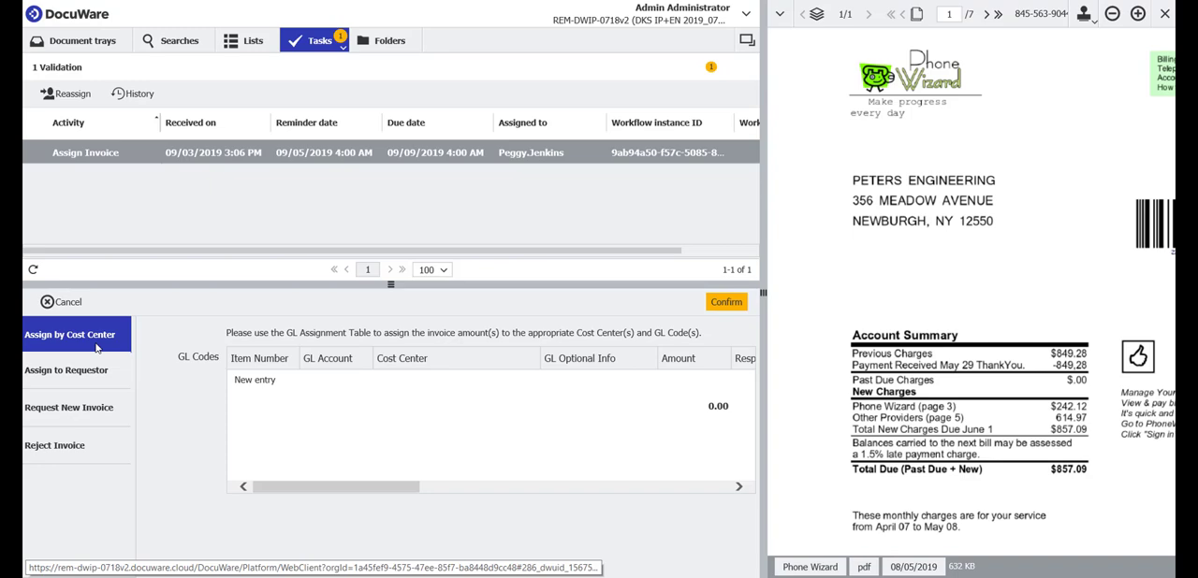
left_click(69, 371)
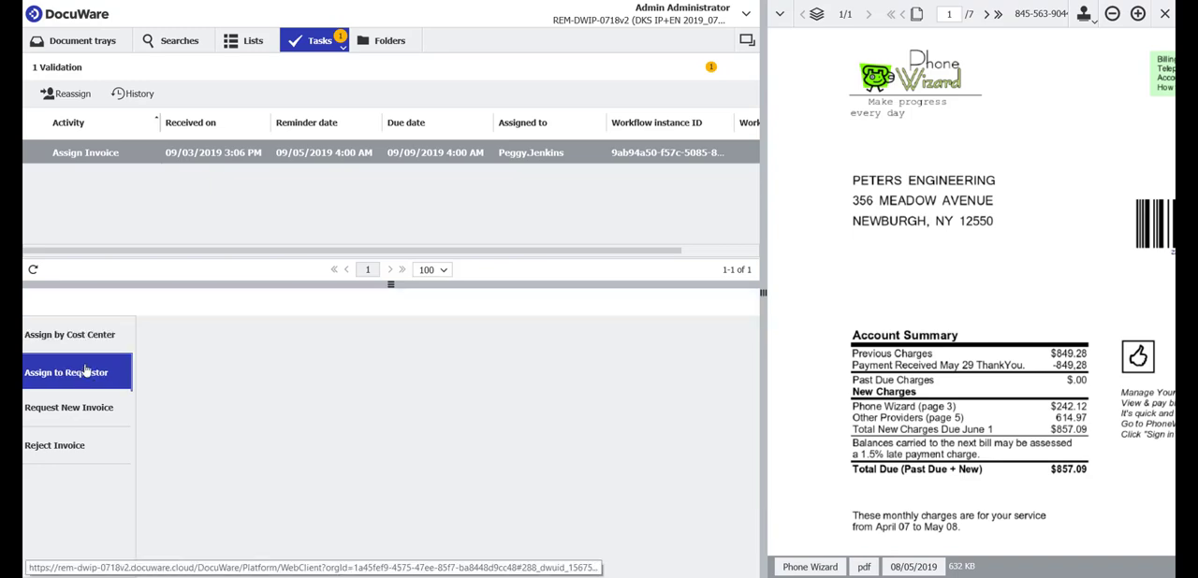
left_click(65, 372)
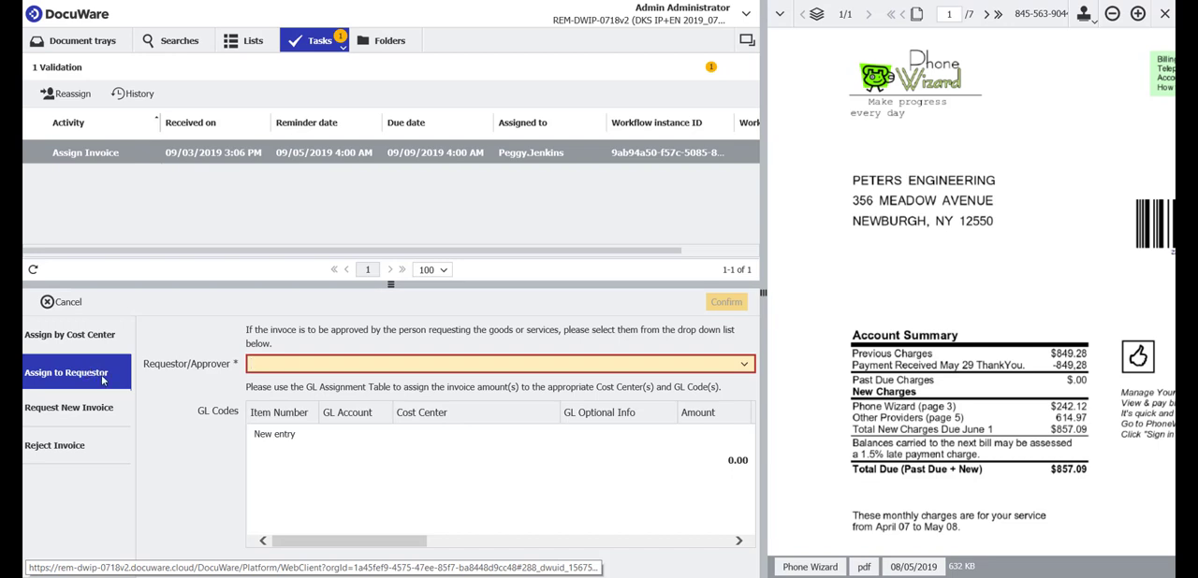
left_click(496, 363)
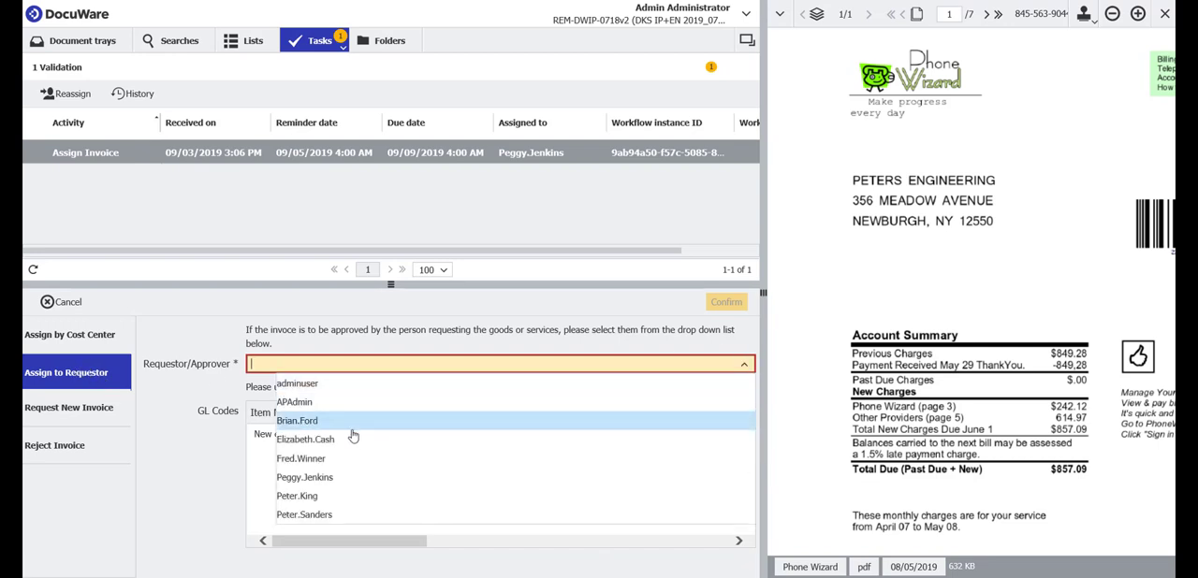
left_click(304, 439)
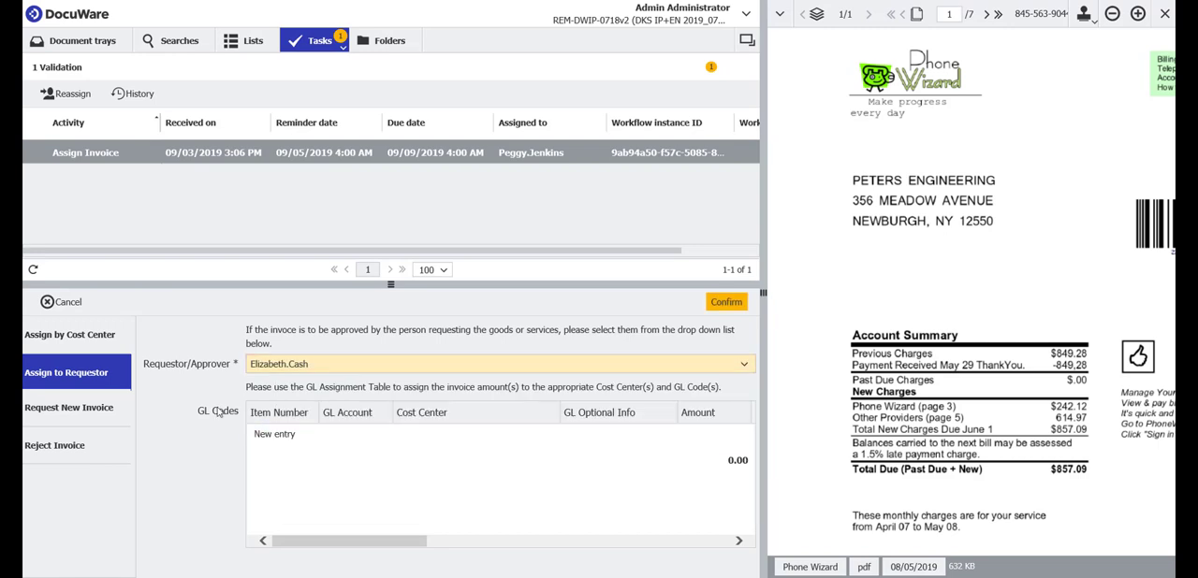
mouse_move(210, 438)
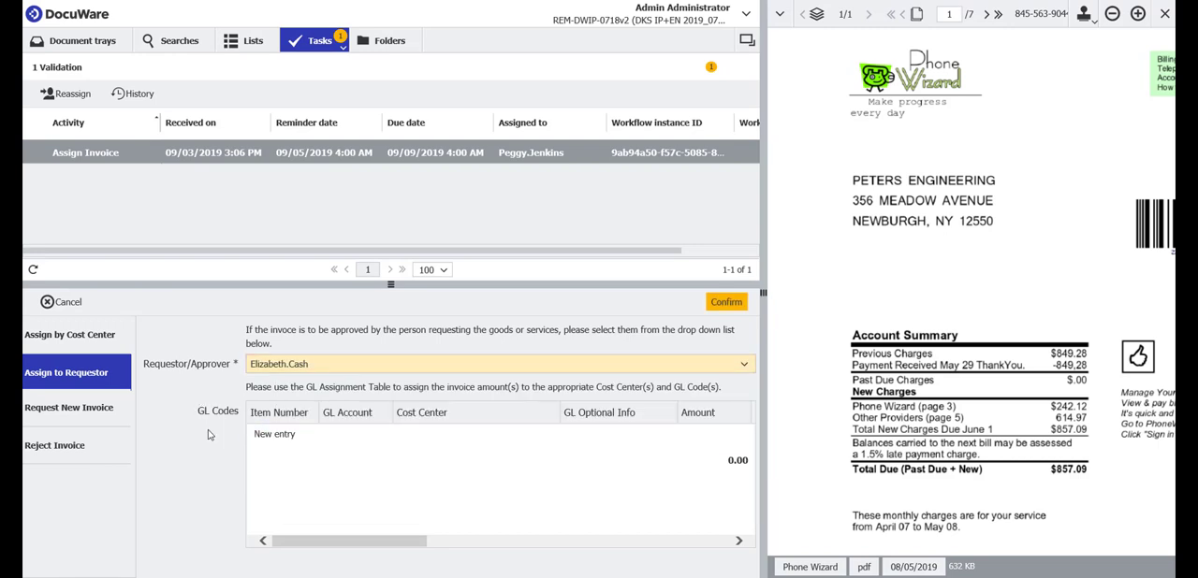
Add a GL line with account Telephone and cost center A10000, then confirm the assignment.
left_click(274, 435)
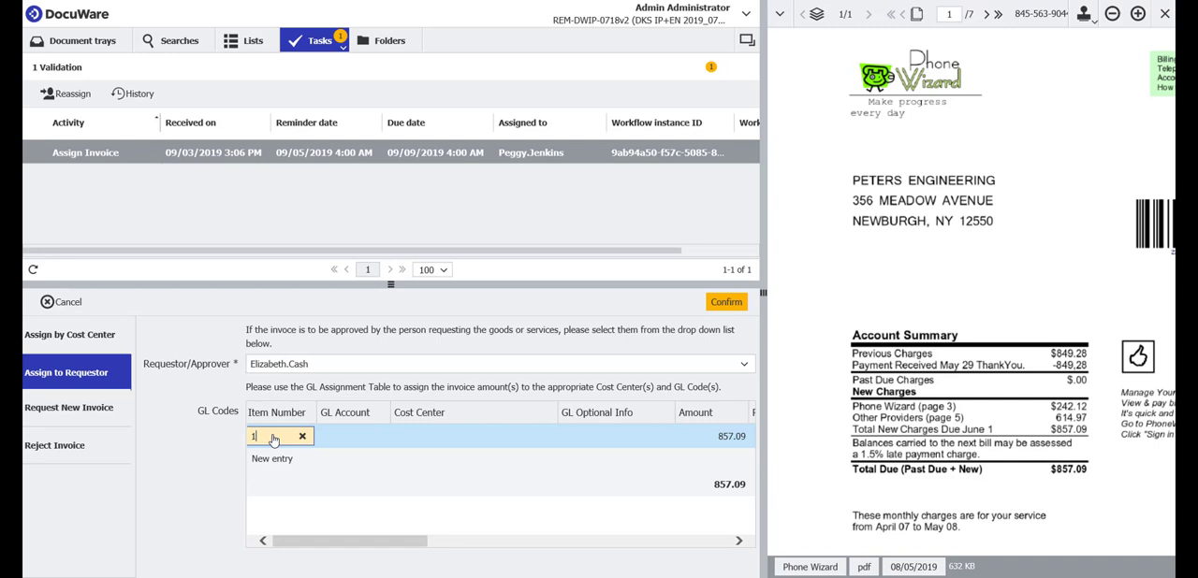
left_click(375, 436)
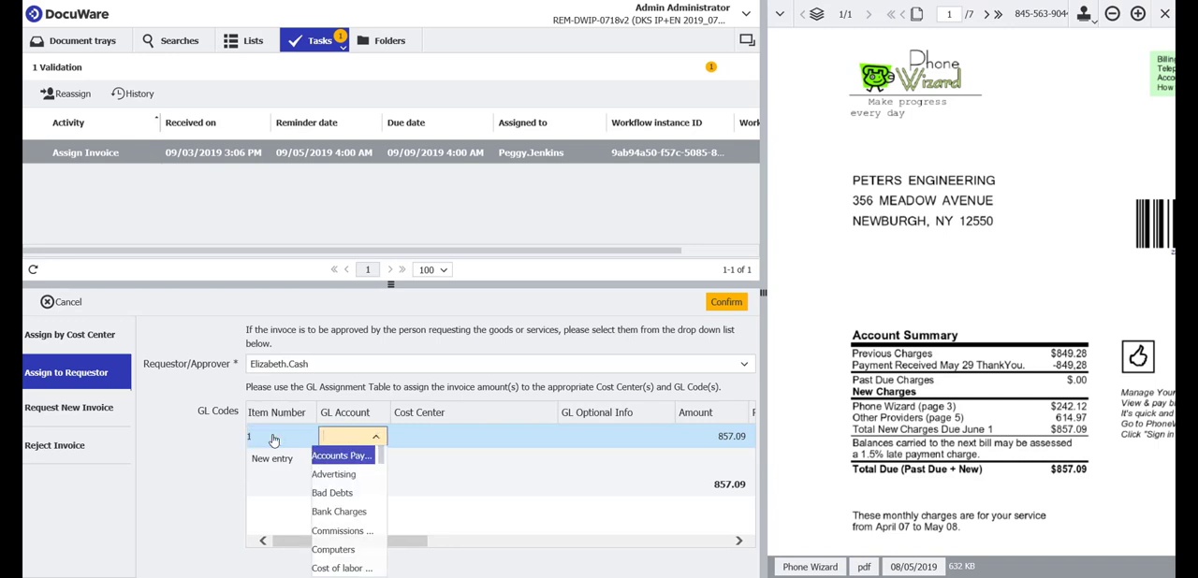
type("te")
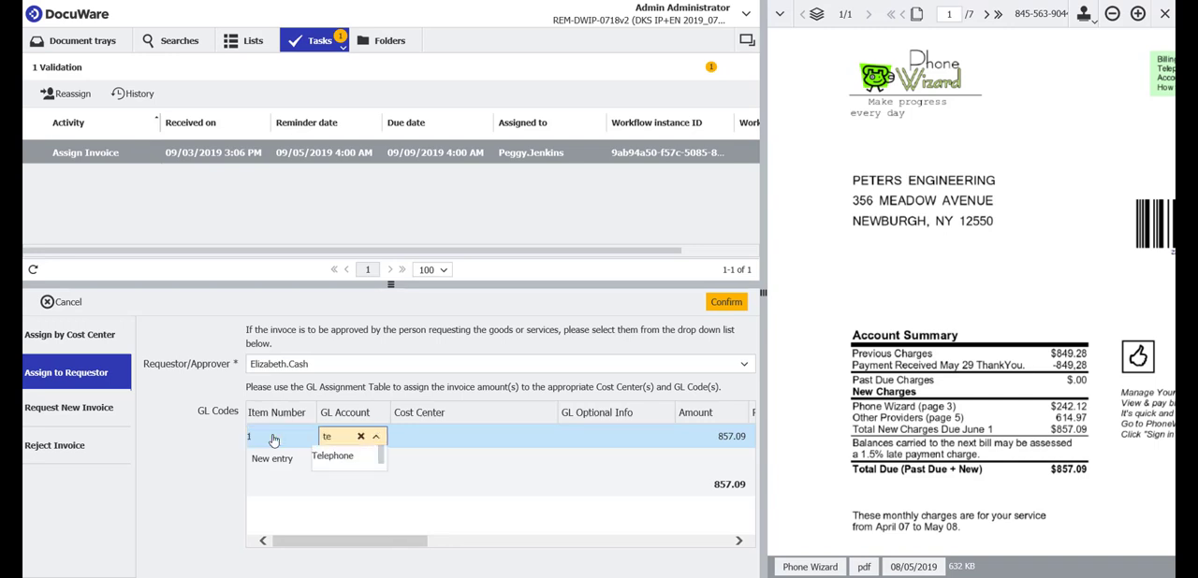
left_click(335, 456)
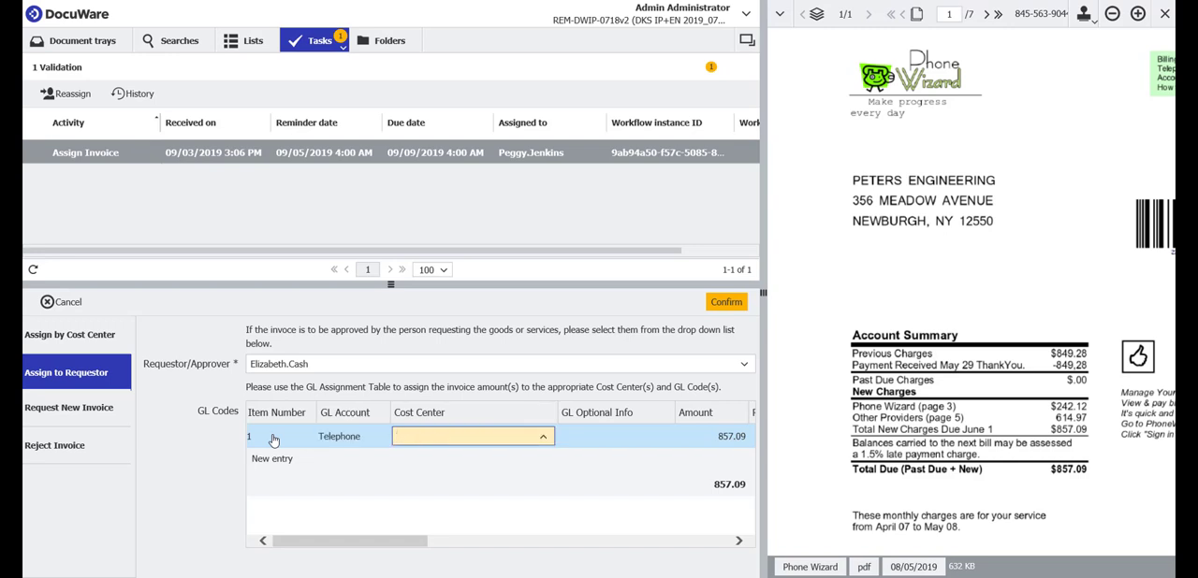
left_click(472, 436)
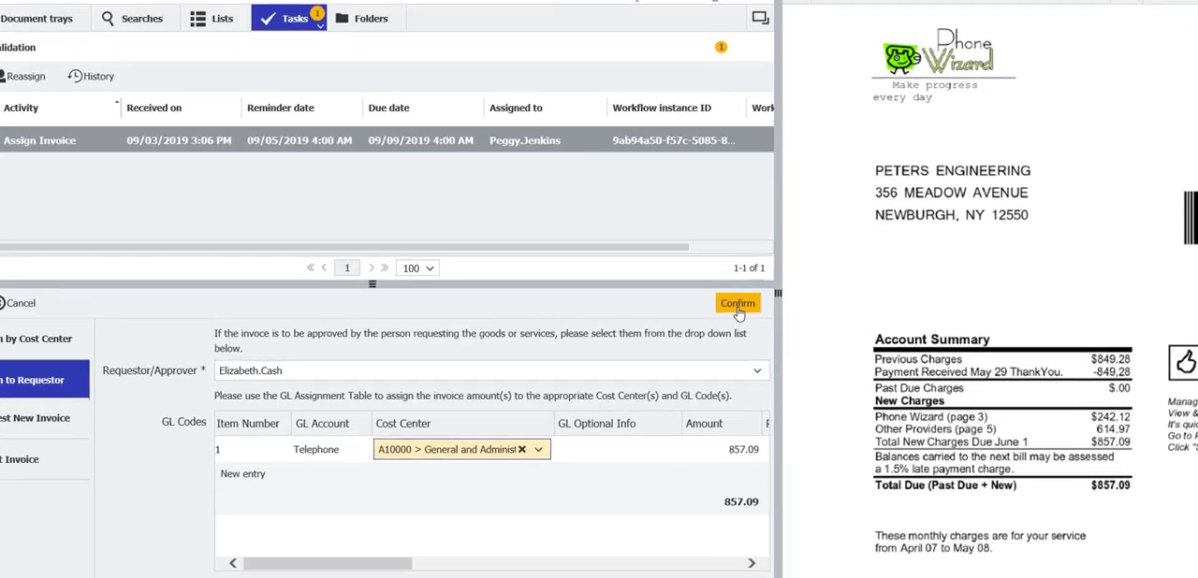
left_click(737, 303)
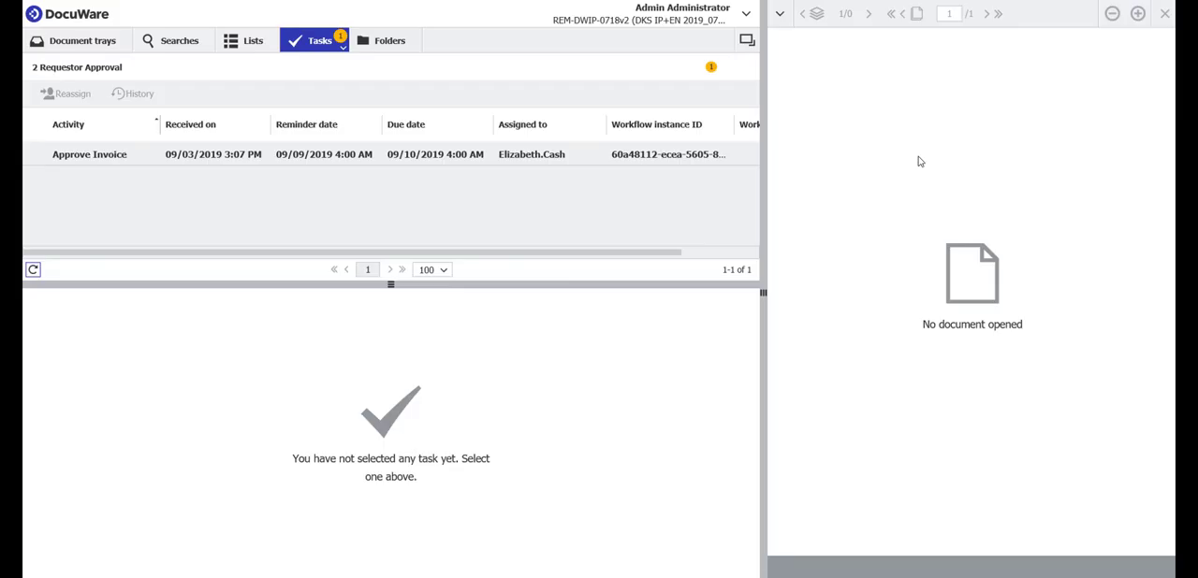
mouse_move(317, 179)
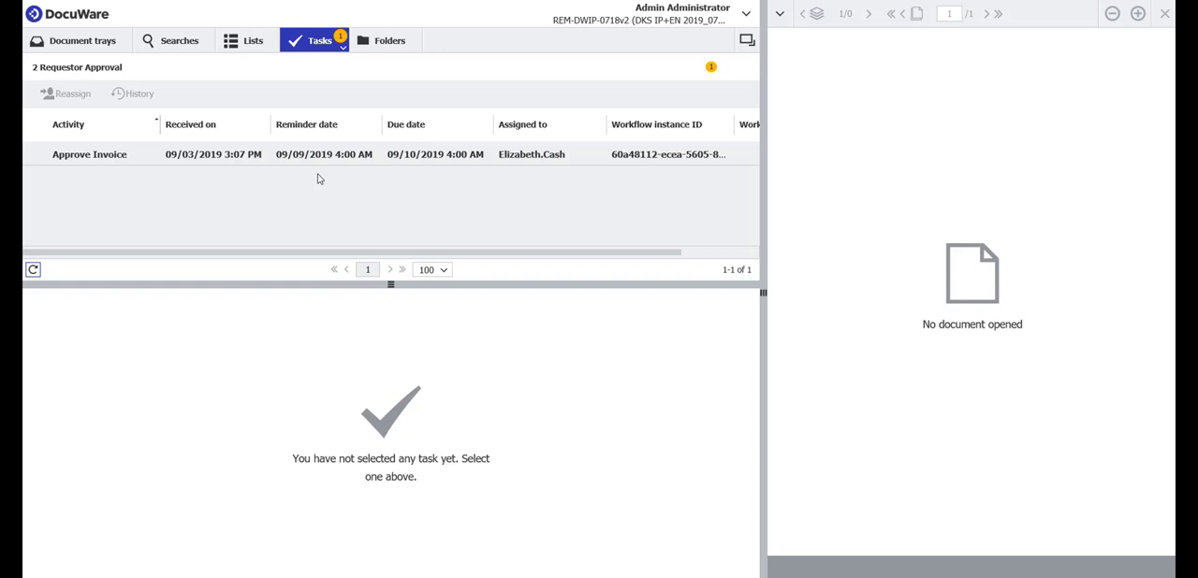
left_click(88, 155)
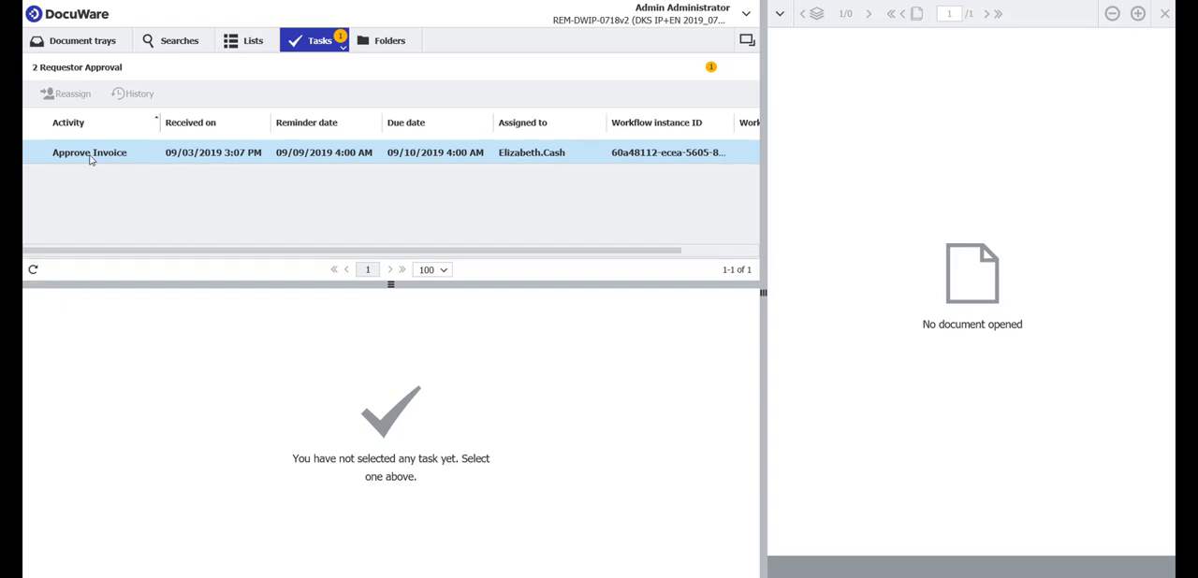
left_click(90, 152)
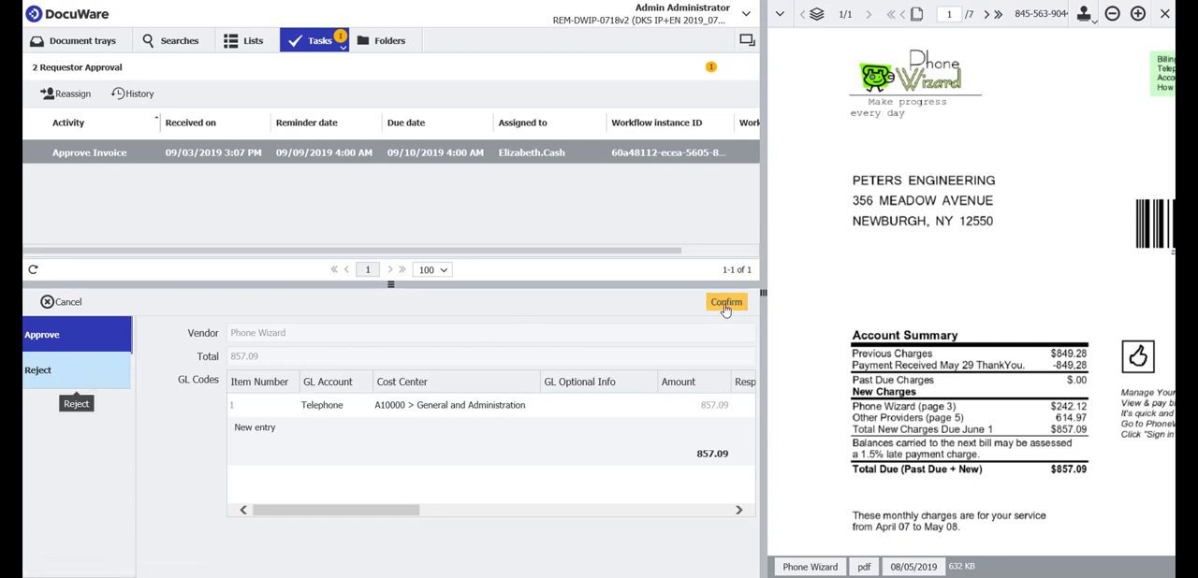
left_click(726, 301)
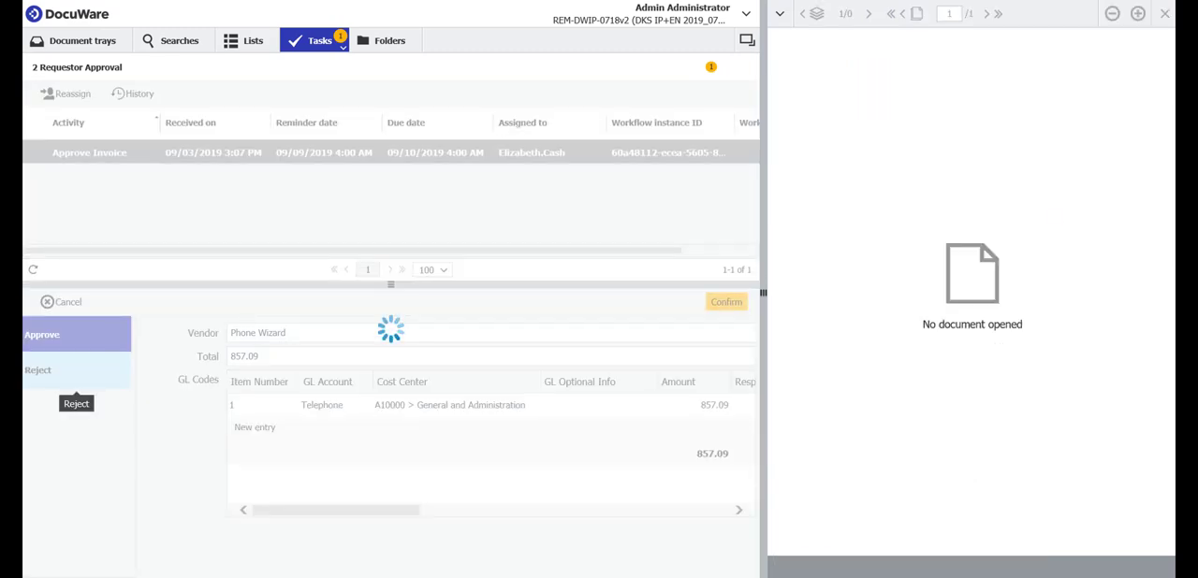